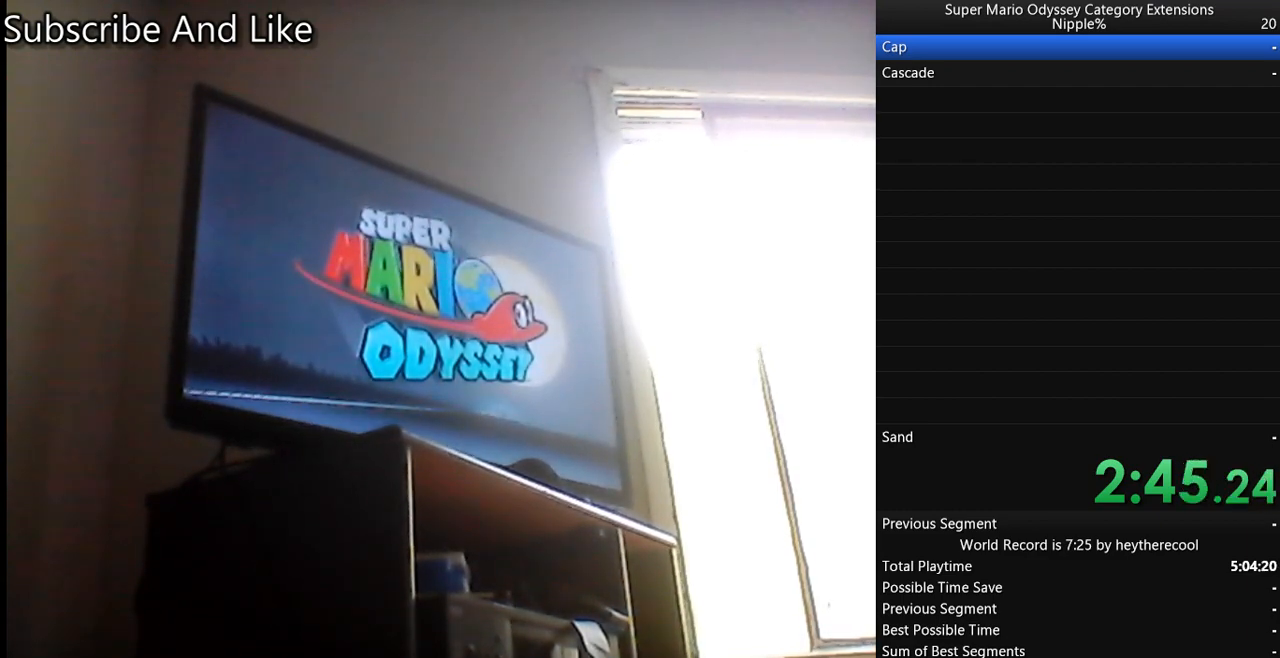
pyautogui.press('space')
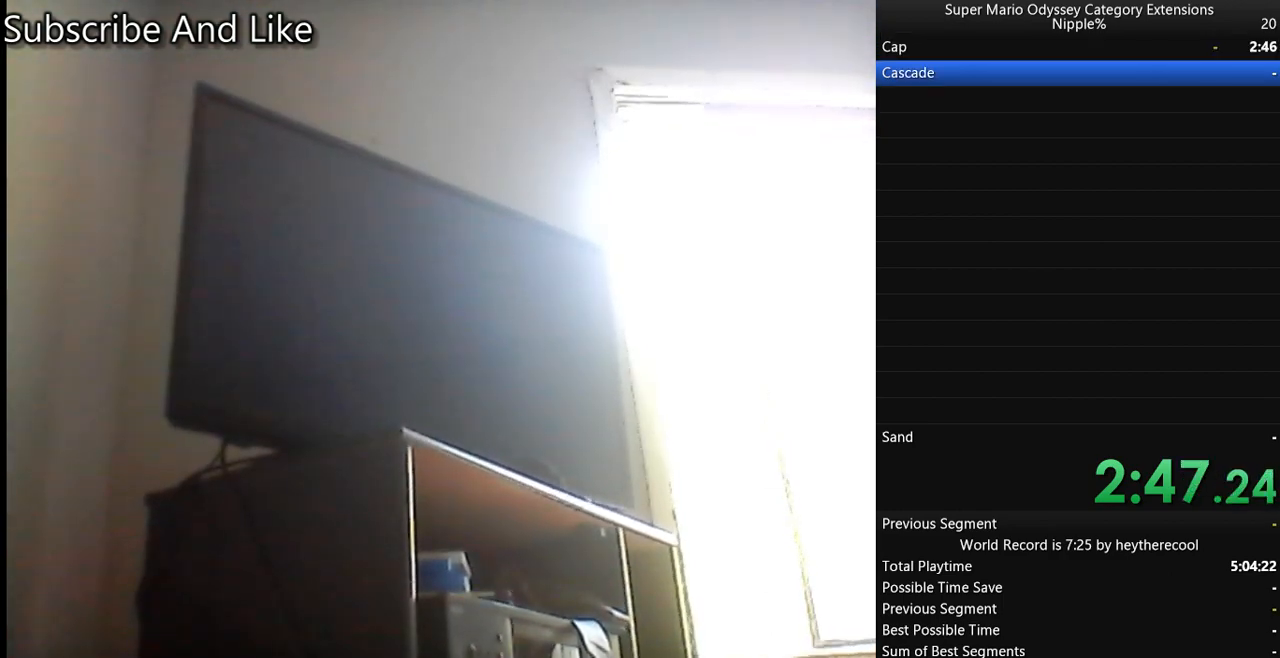